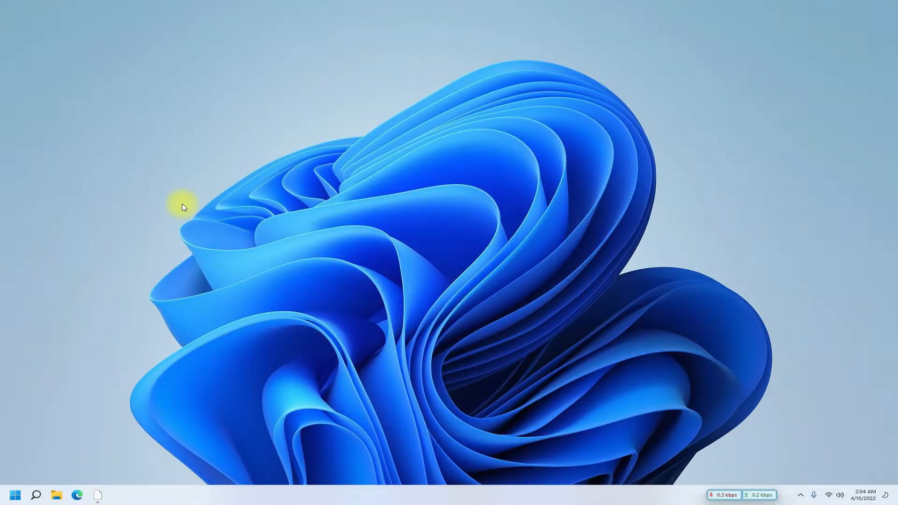
- List the installable WSL distributions with wsl -l -o in an administrator PowerShell
click(13, 494)
text(wsl)
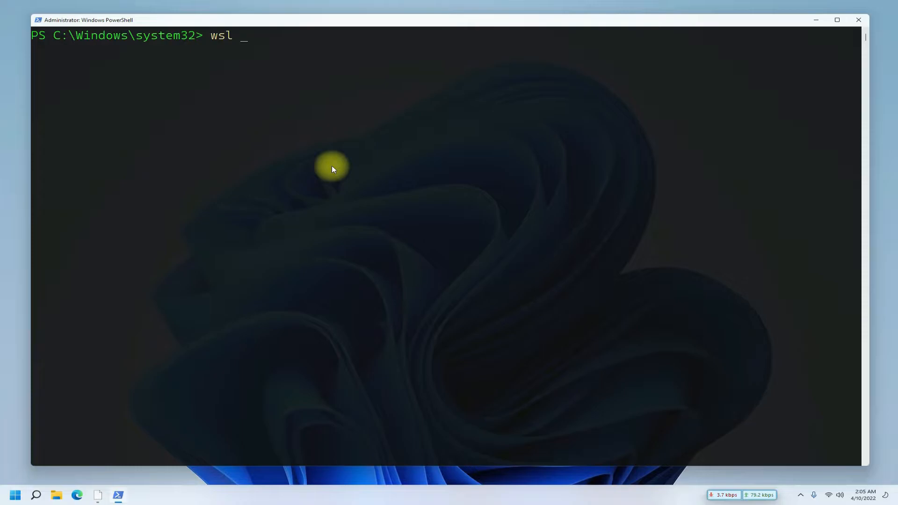
text(--insta)
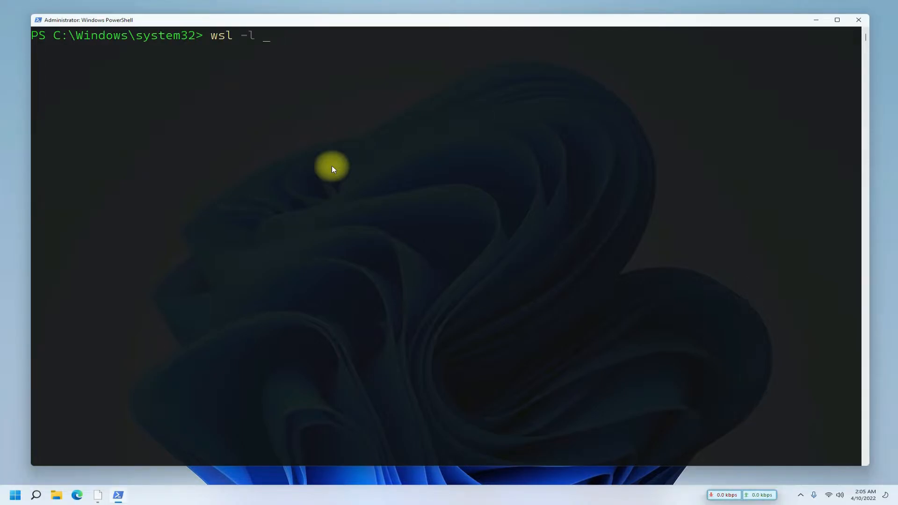
key(Return)
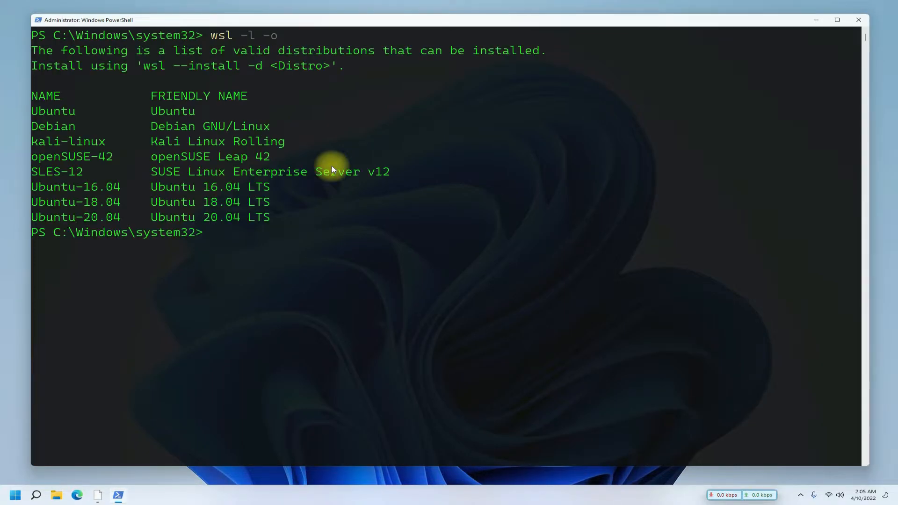
mouse_move(25, 150)
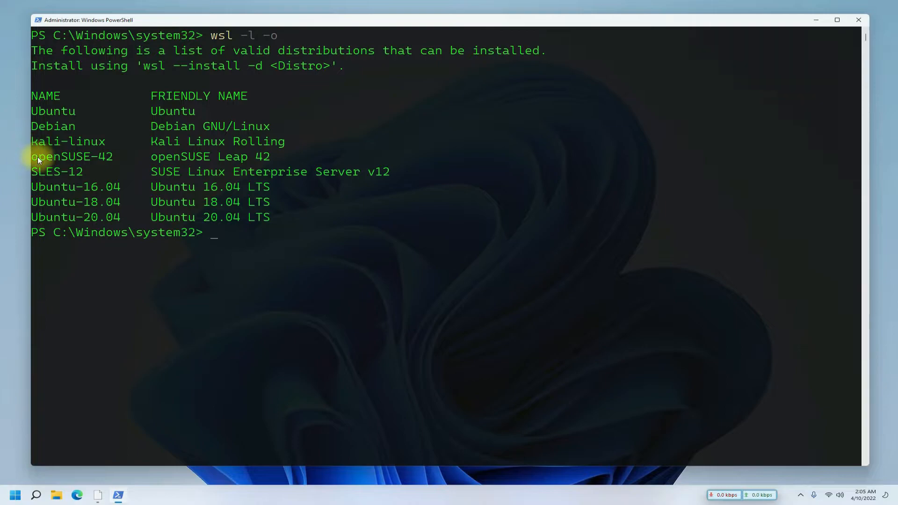
- Copy the openSUSE-42 name and run wsl --install -d openSUSE-42
double_click(71, 156)
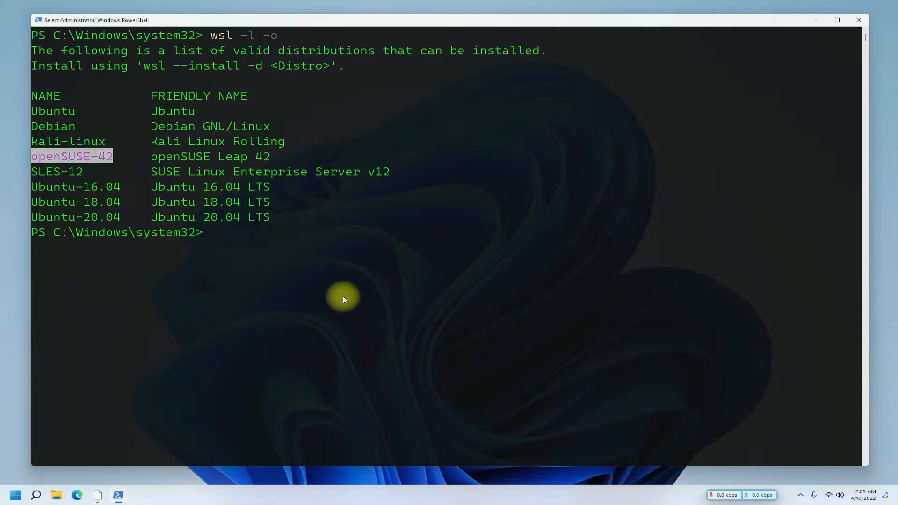
text(wsl --install -d)
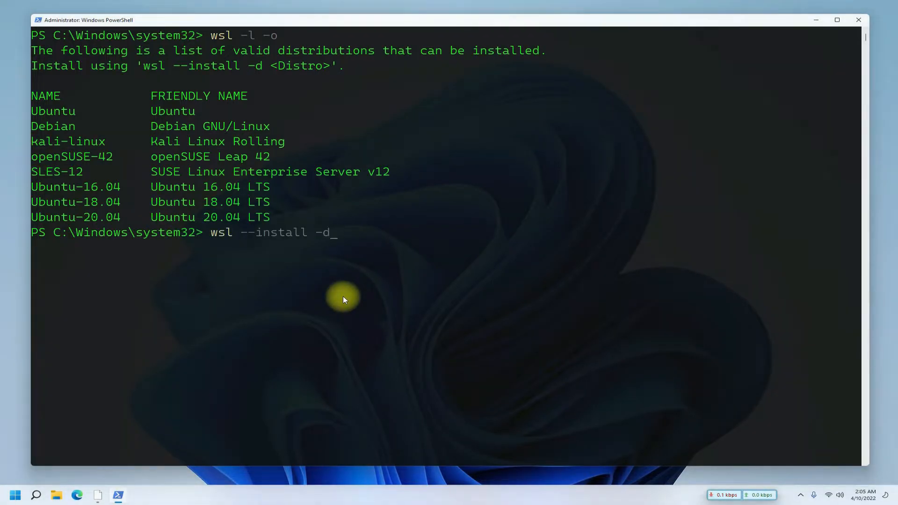
text(openSUSE-42)
text(ex)
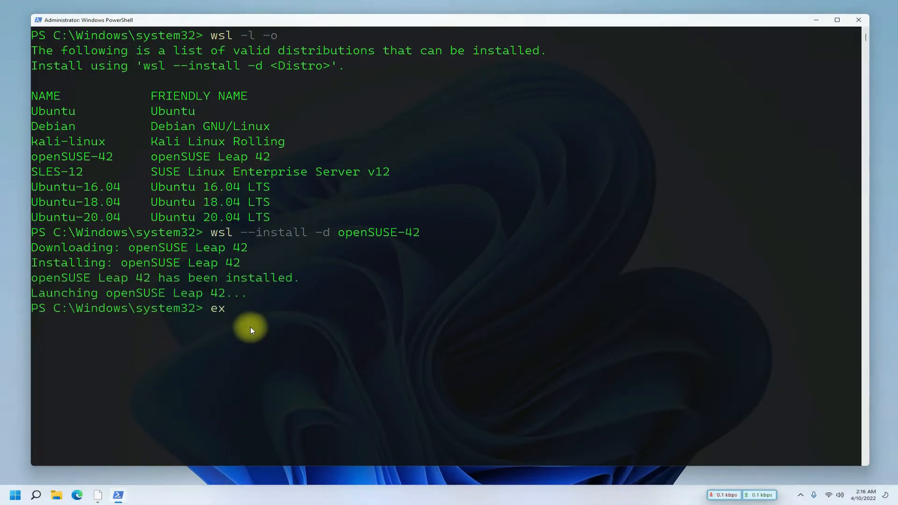
- Reopen PowerShell as administrator from Start search and run wsl --update
click(15, 494)
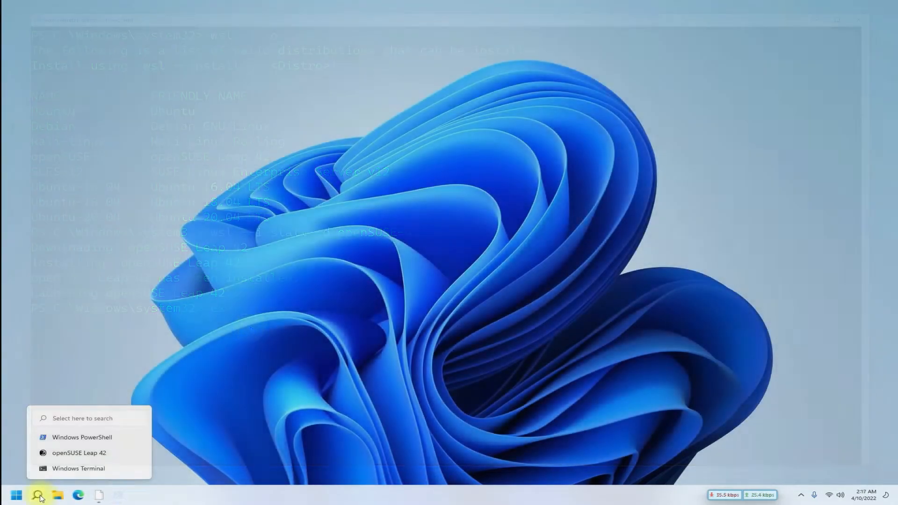
text(powe)
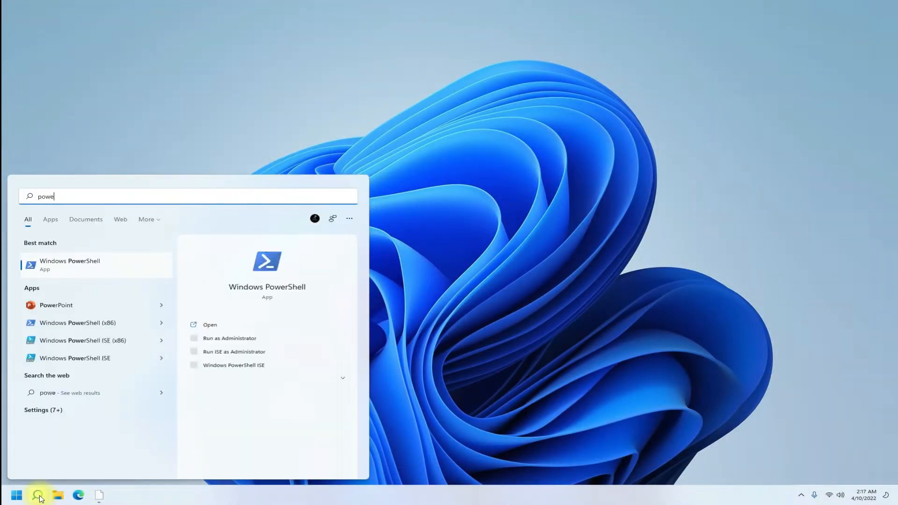
click(229, 338)
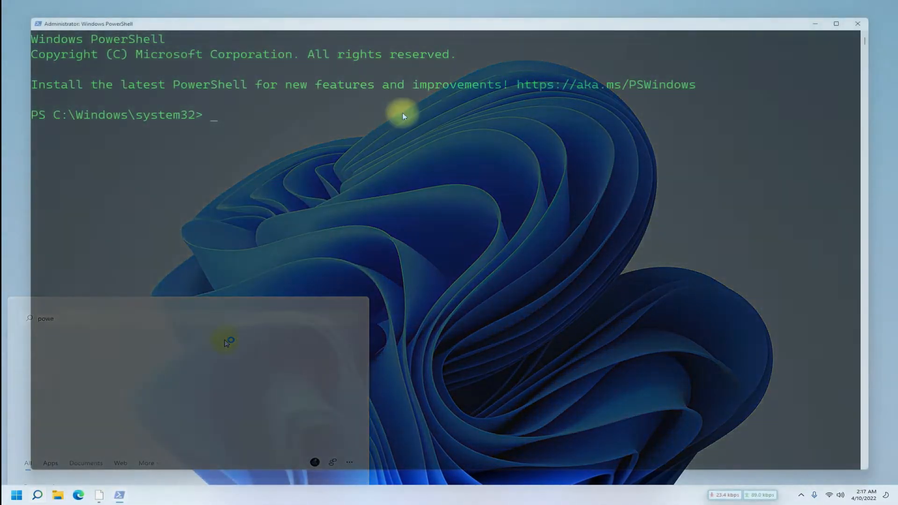
text(wsl --upda)
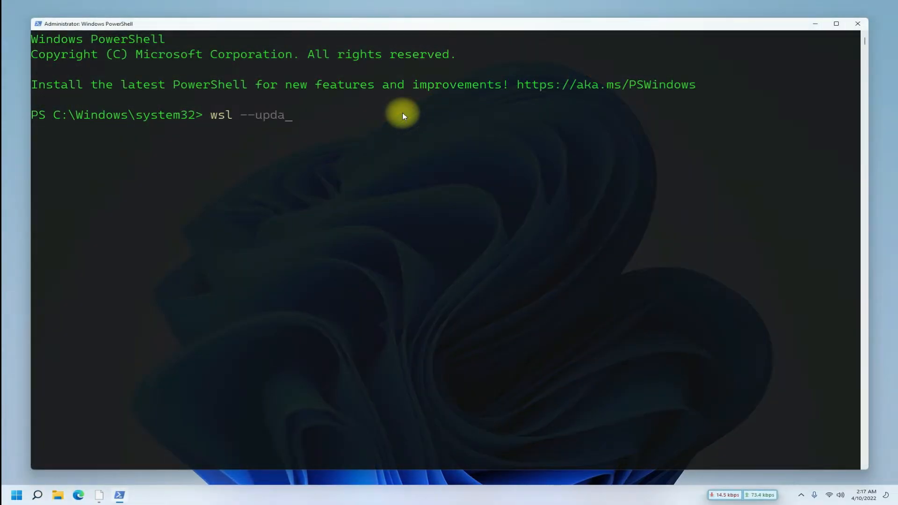
key(Return)
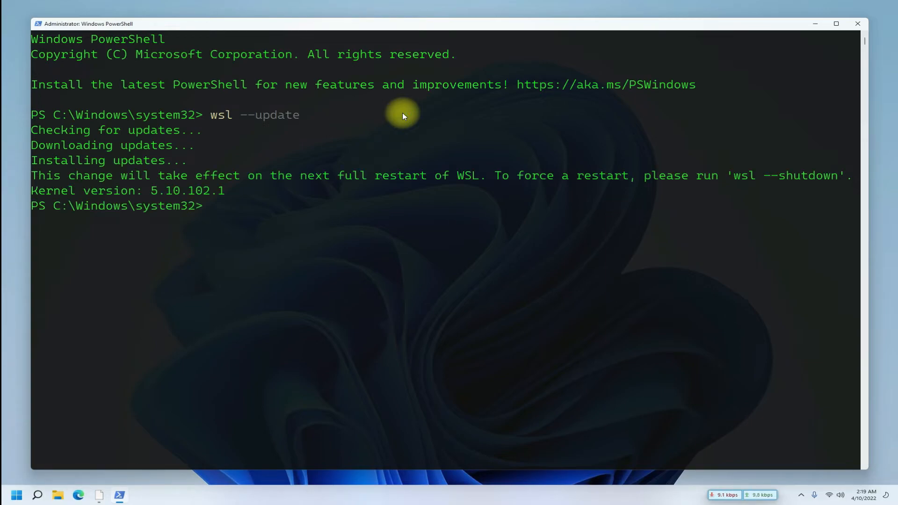
- Run wsl --shutdown, clear the screen, and search for openSUSE Leap 42
text(wsl)
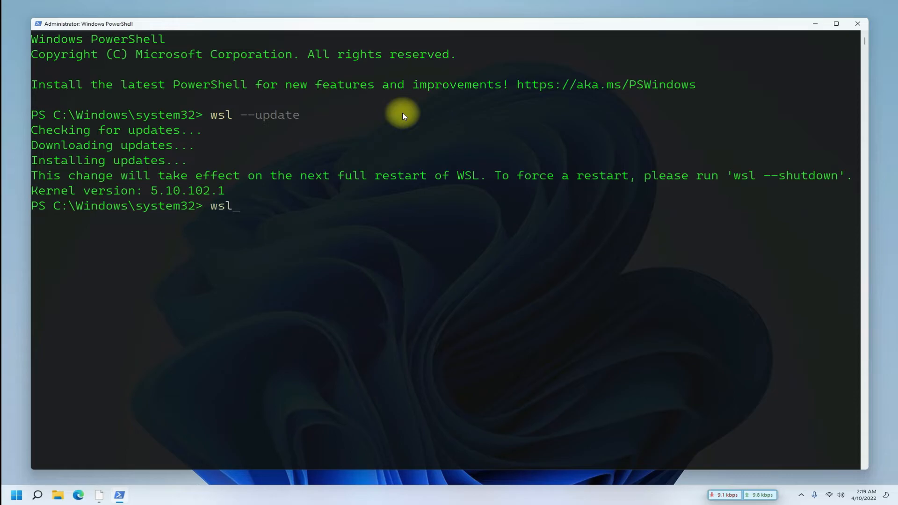
text(--shutd)
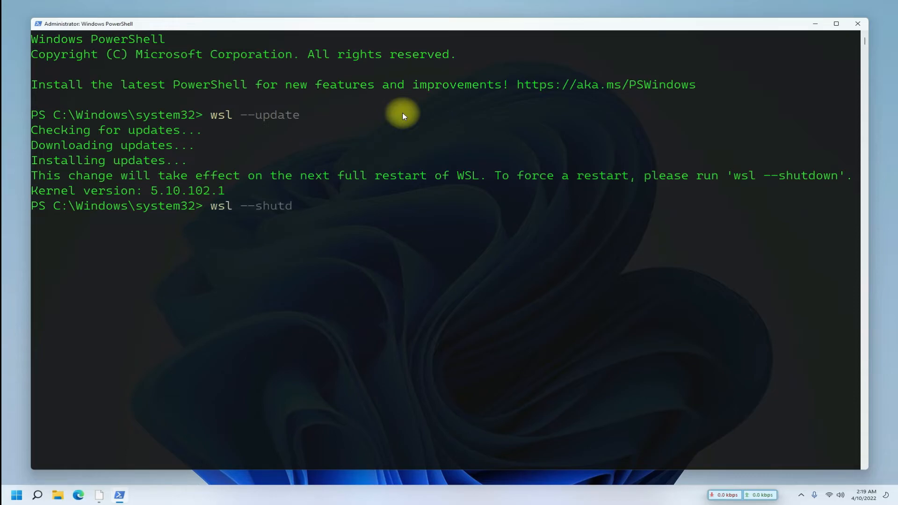
text(clear)
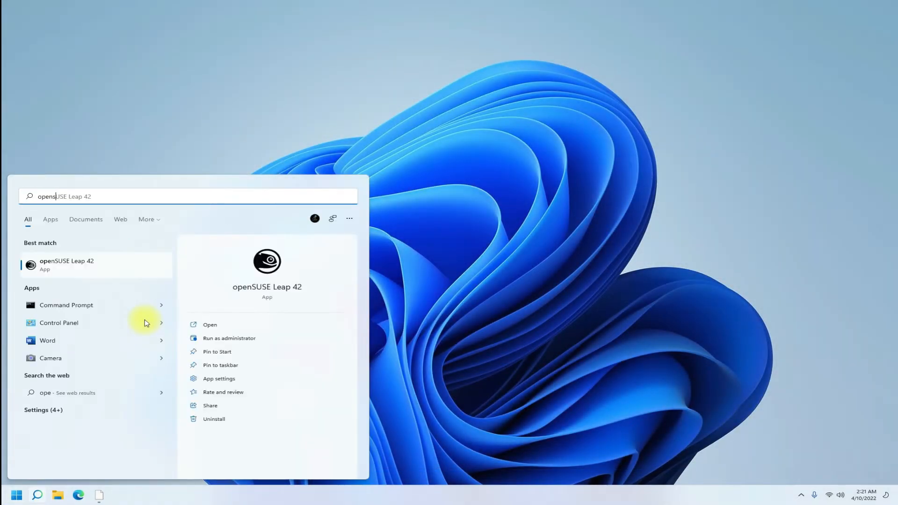
- Launch openSUSE Leap 42, create user 'techsol' with a password, and reuse it for root
click(210, 324)
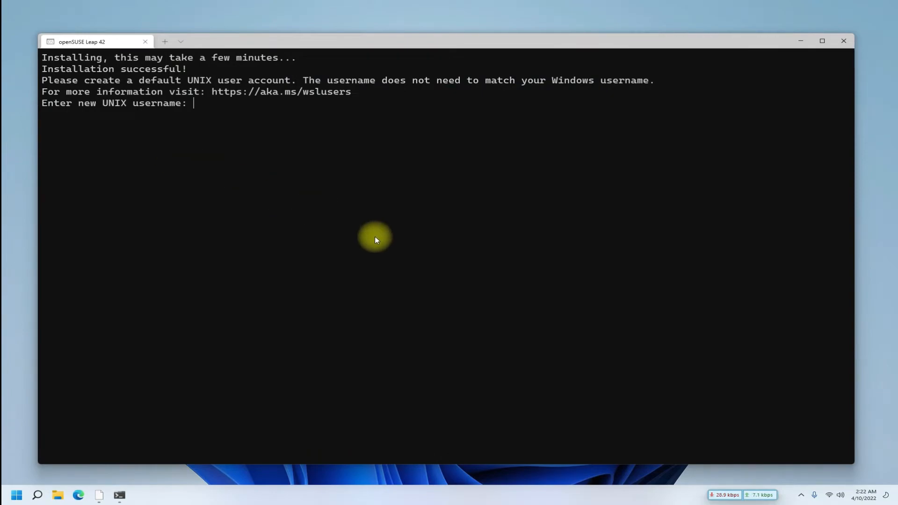
text(techsol)
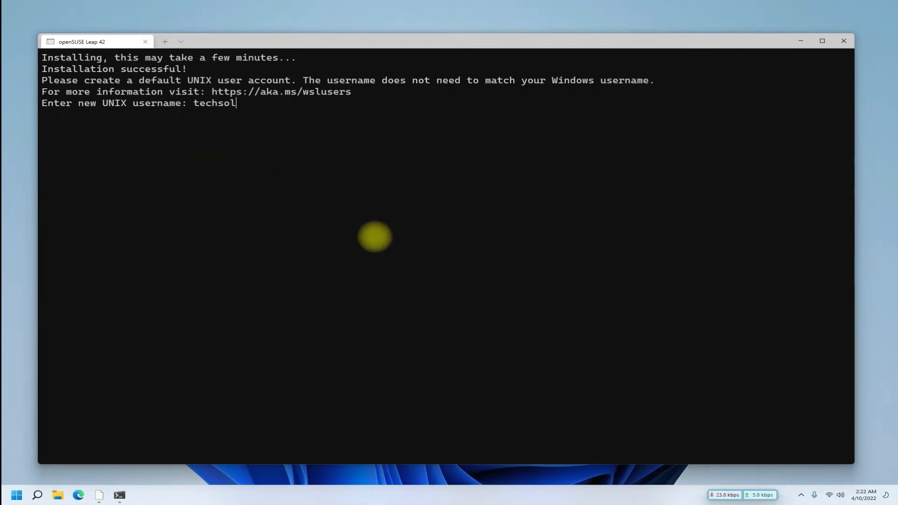
key(Return)
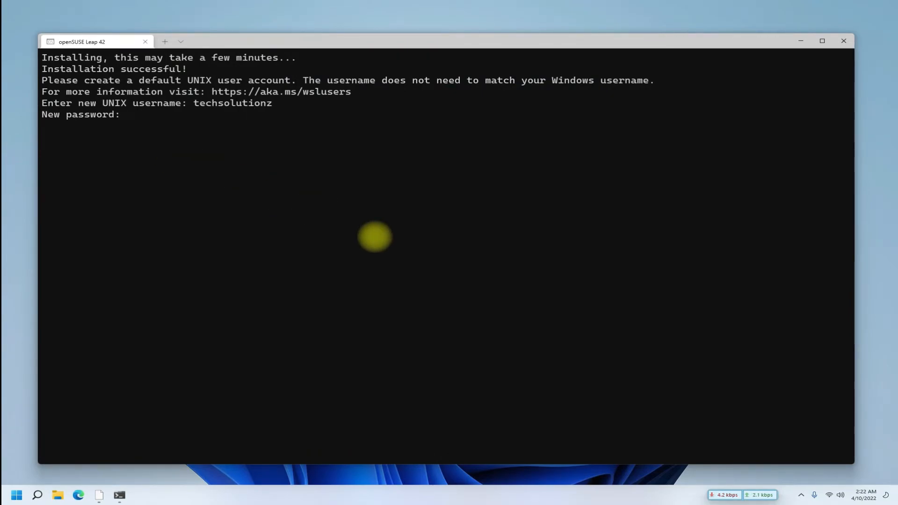
key(Return)
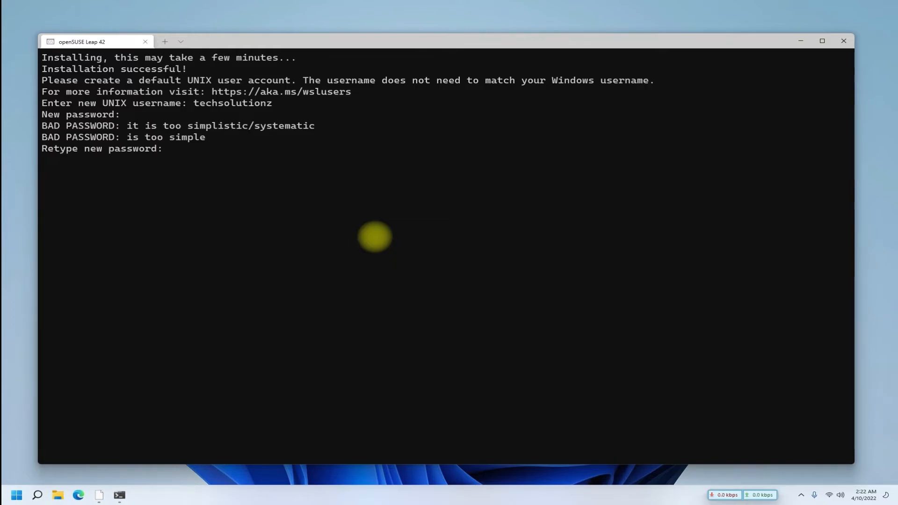
key(Return)
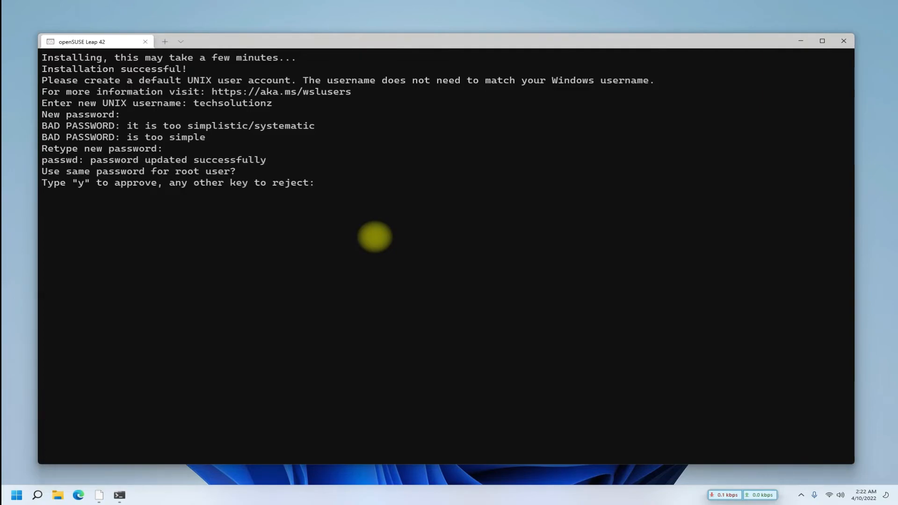
text(y)
text(sudo z)
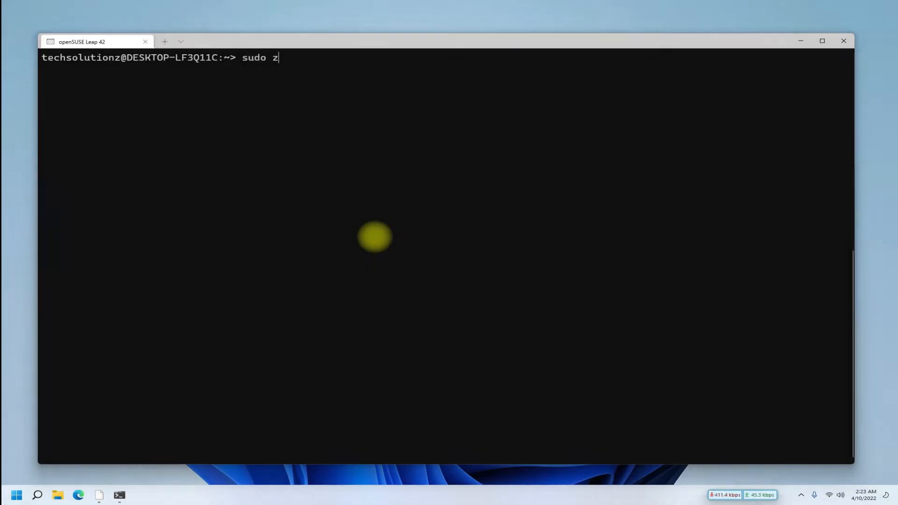
- Refresh repositories with sudo zypper refresh and install VLC's 176 packages
text(ypper re)
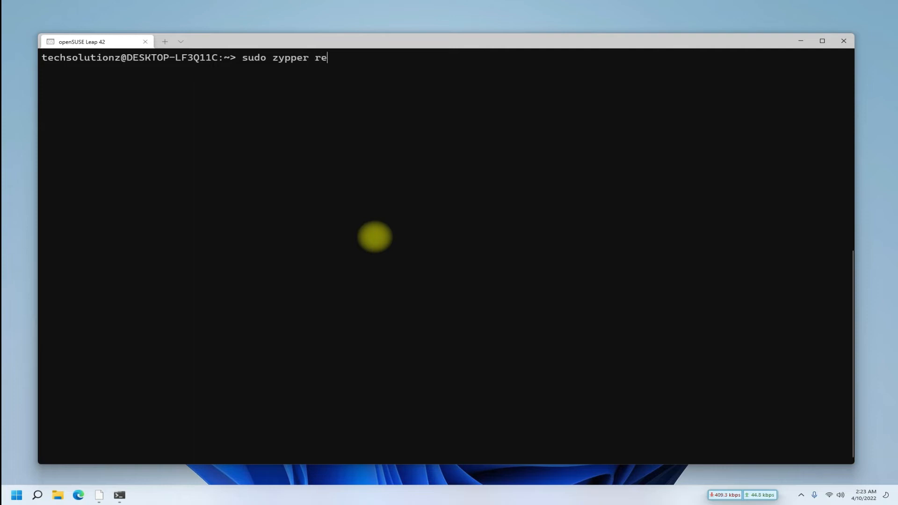
key(Return)
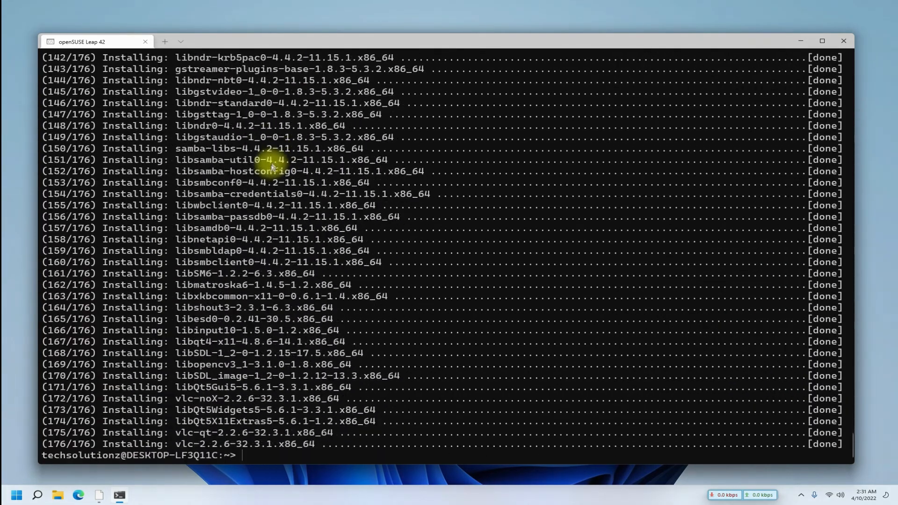
- Start VLC 2.2.6 with the vlc command, then close its window
text(vl)
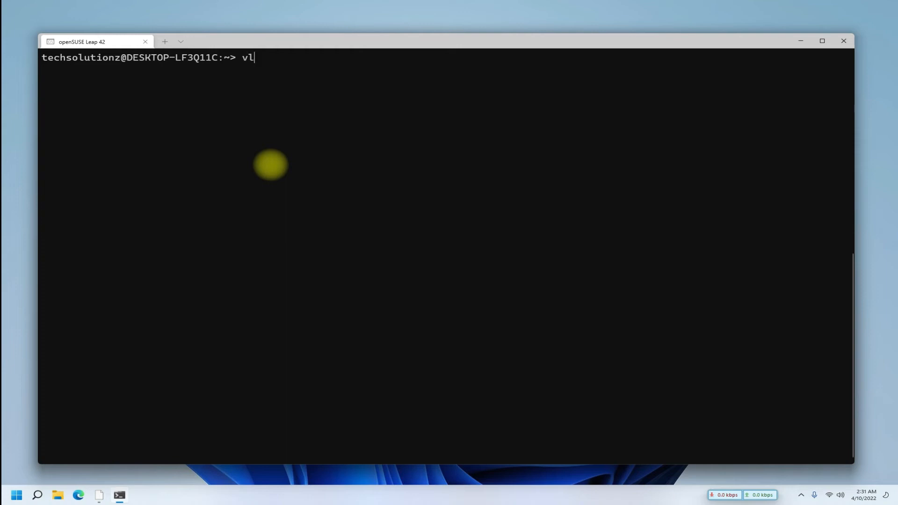
key(Return)
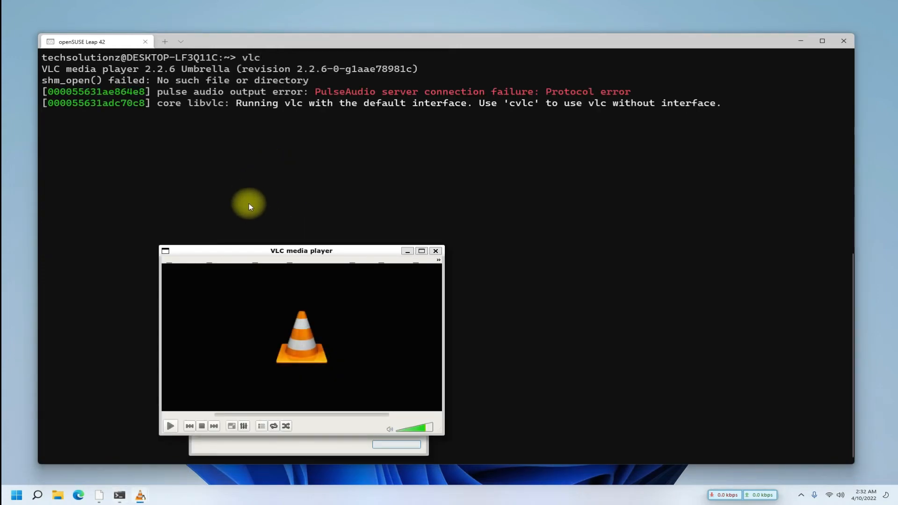
click(434, 251)
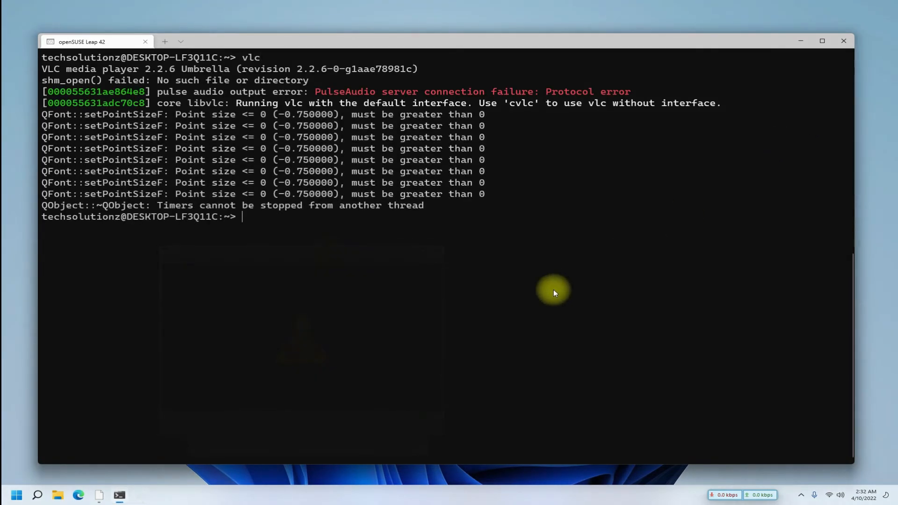
text(c)
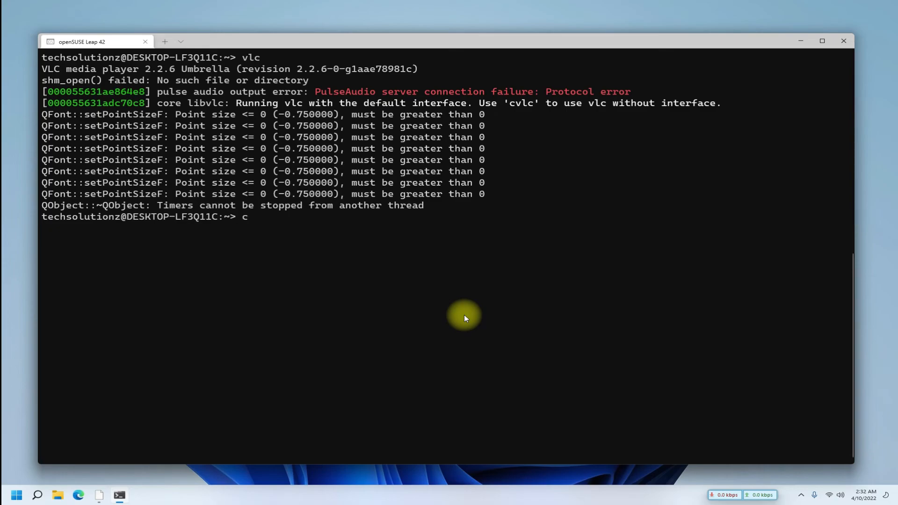